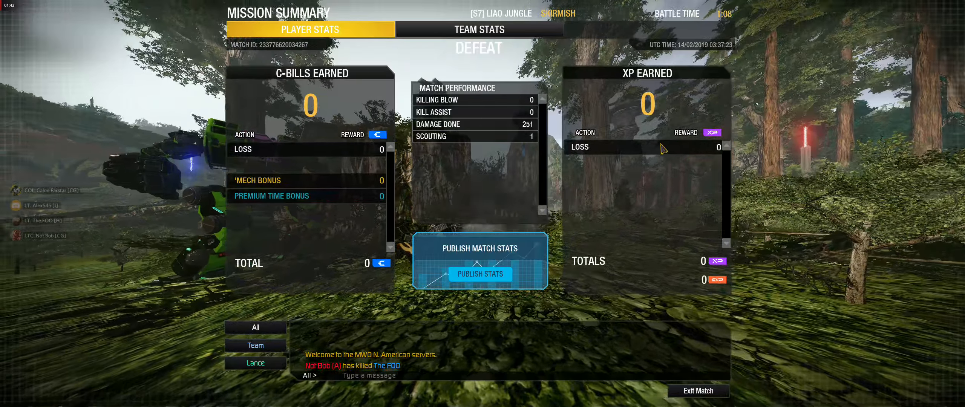
# Step: Exit the lost Liao Jungle skirmish's Mission Summary to reach the Heavy 'Mech Bays list
pyautogui.click(698, 392)
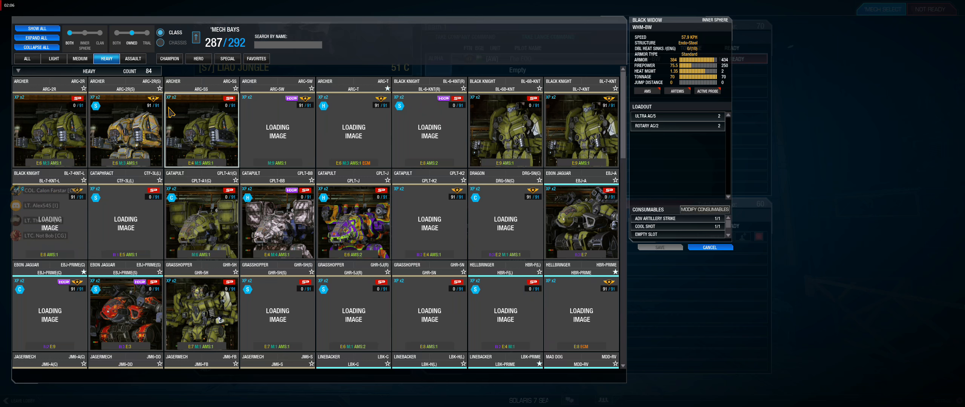
# Step: Browse the Heavy 'Mech Bays, viewing the Thanatos TNS-HA, then return toward the Summoner SMN-D
pyautogui.scroll(-3)
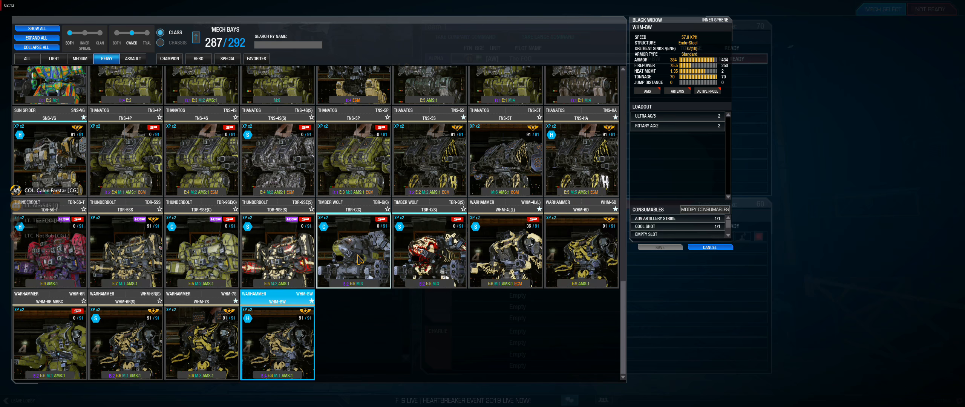
pyautogui.moveTo(378, 324)
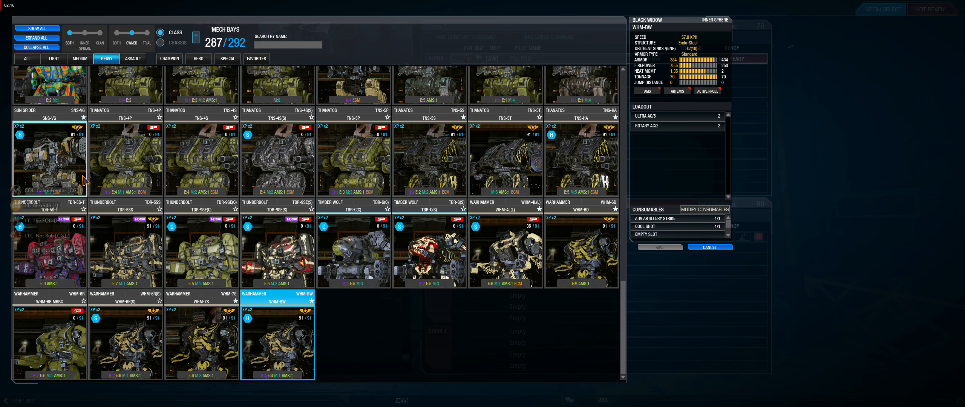
pyautogui.moveTo(496, 321)
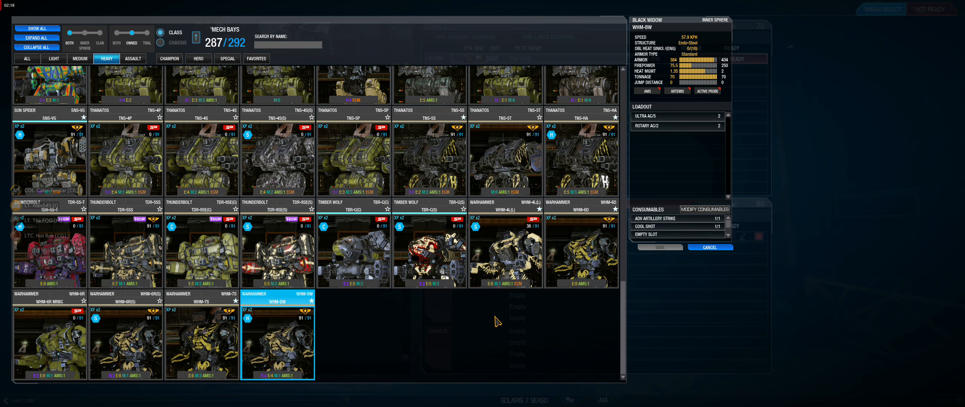
pyautogui.click(581, 157)
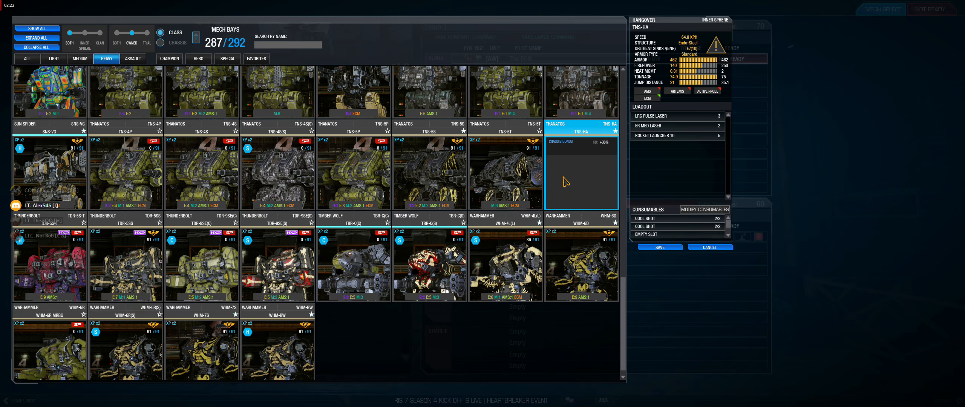
pyautogui.scroll(3)
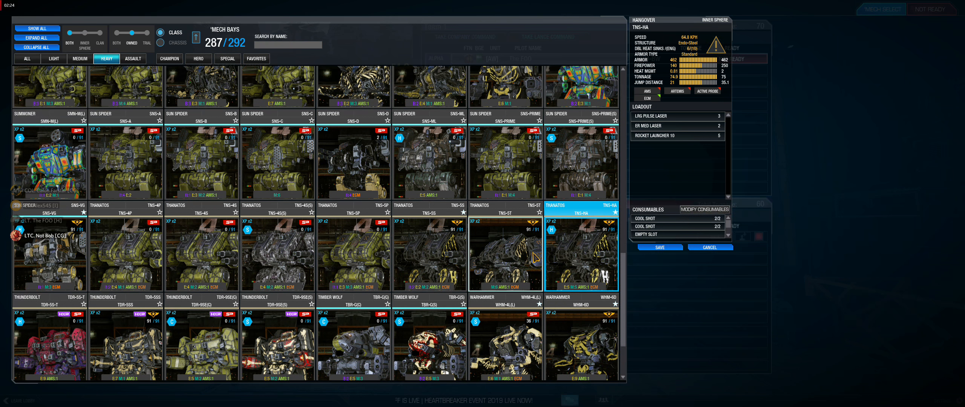
pyautogui.scroll(3)
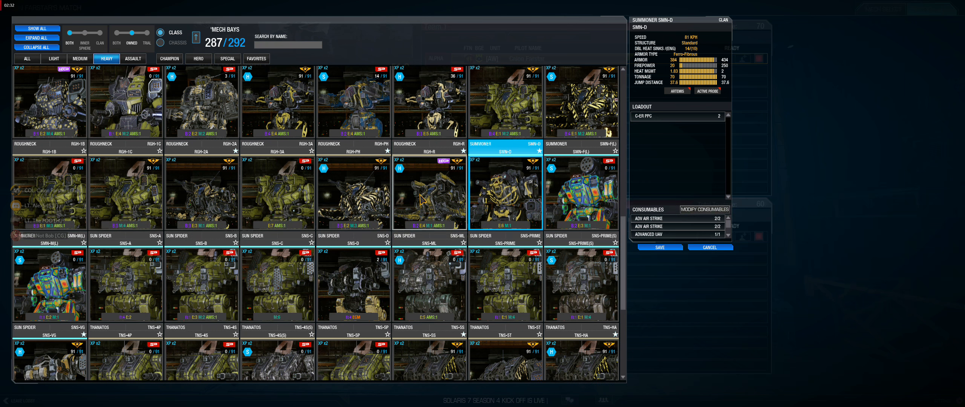
# Step: Compare the Roughneck RGH-PH, RGH-3A, RGH-2A and RGH-R loadouts
pyautogui.click(429, 194)
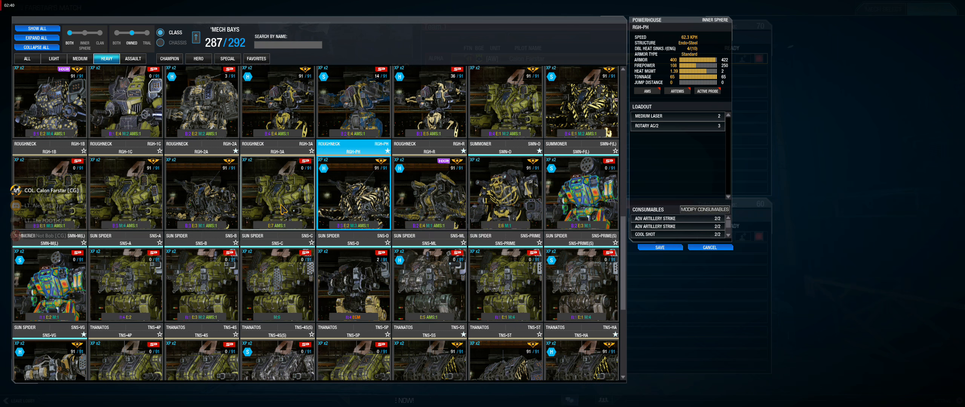
pyautogui.click(277, 194)
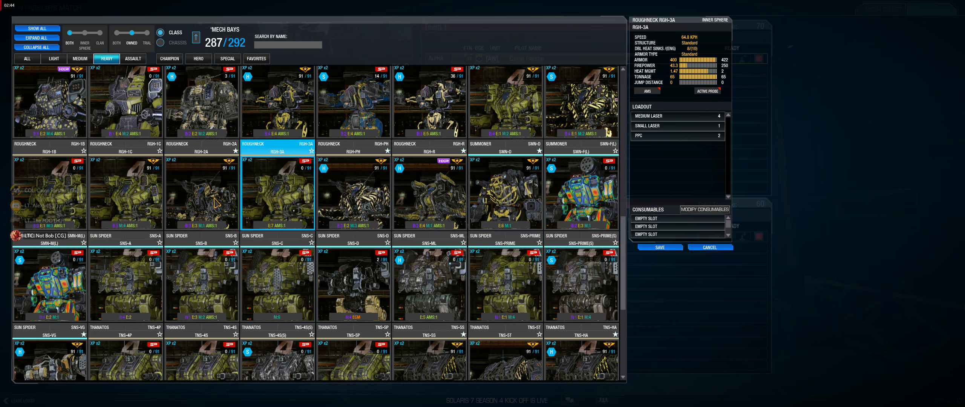
pyautogui.click(200, 191)
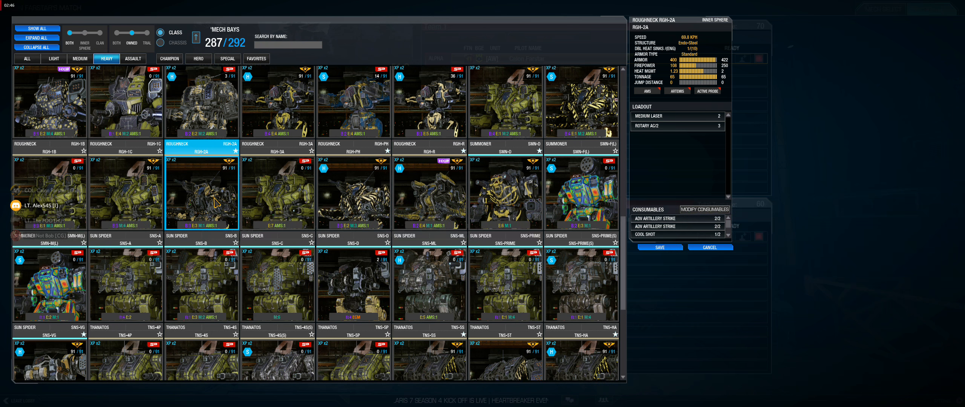
pyautogui.click(430, 193)
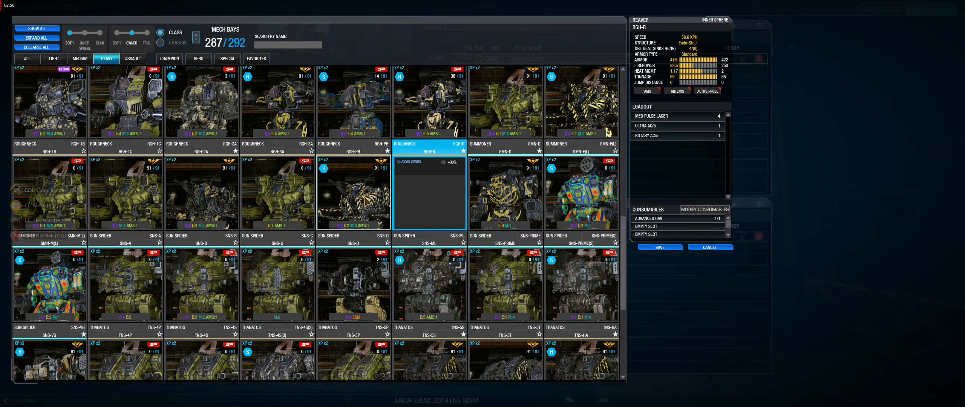
pyautogui.click(353, 193)
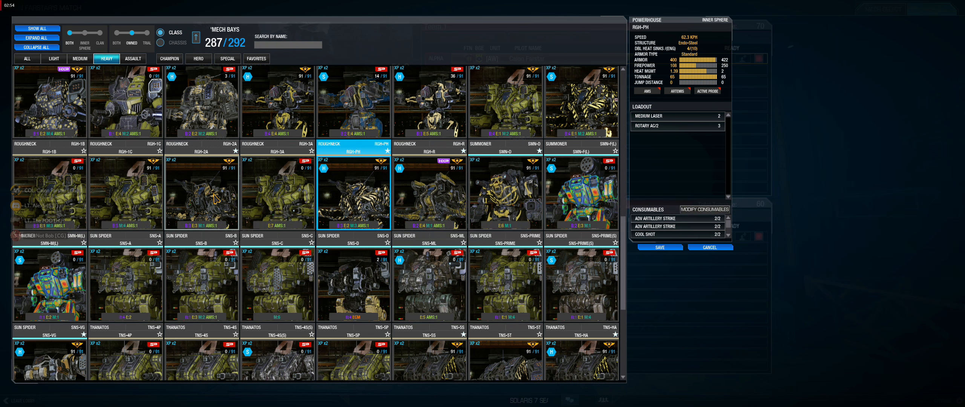
pyautogui.click(200, 194)
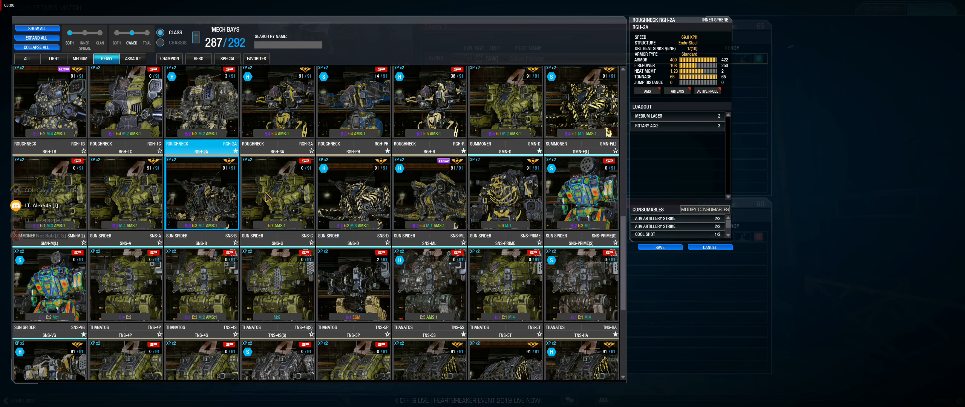
pyautogui.click(429, 195)
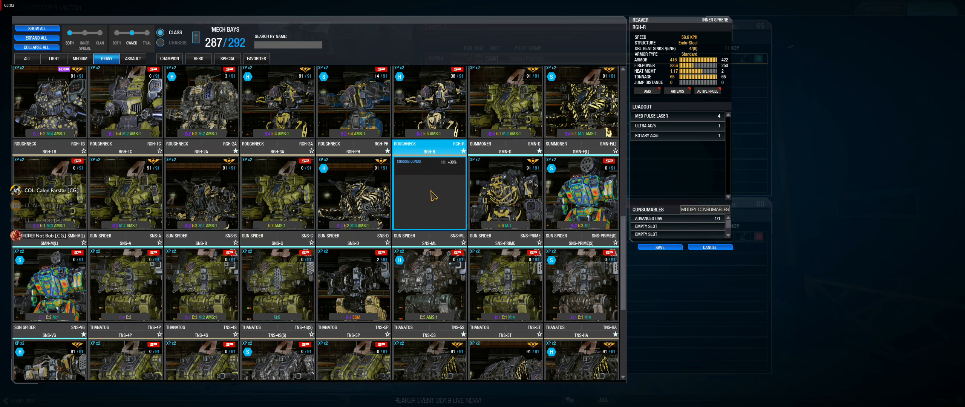
# Step: Recheck RGH-2A and RGH-R against RGH-PH, then cancel back to the lobby unchanged
pyautogui.click(201, 194)
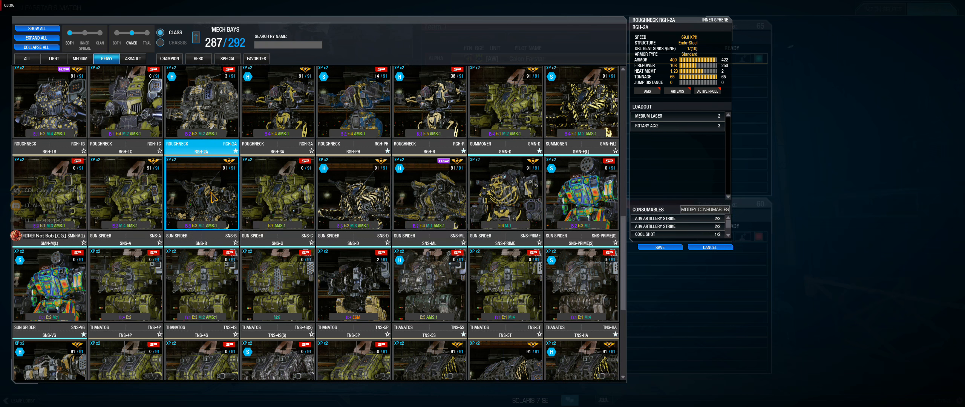
pyautogui.click(429, 197)
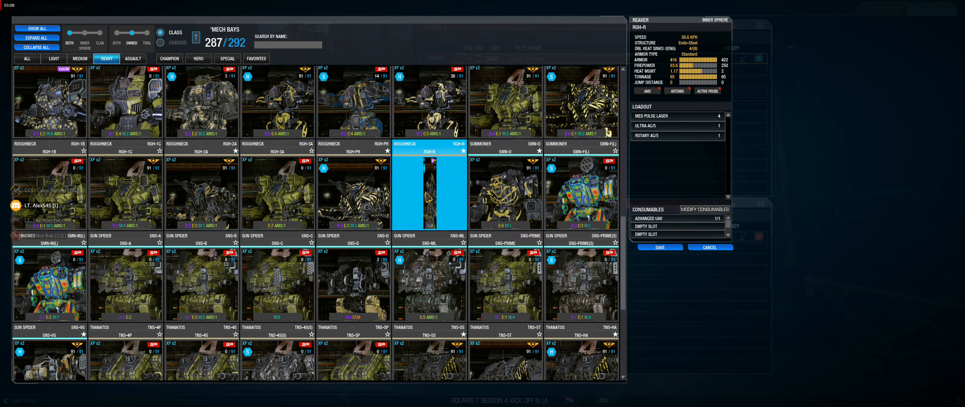
pyautogui.click(353, 197)
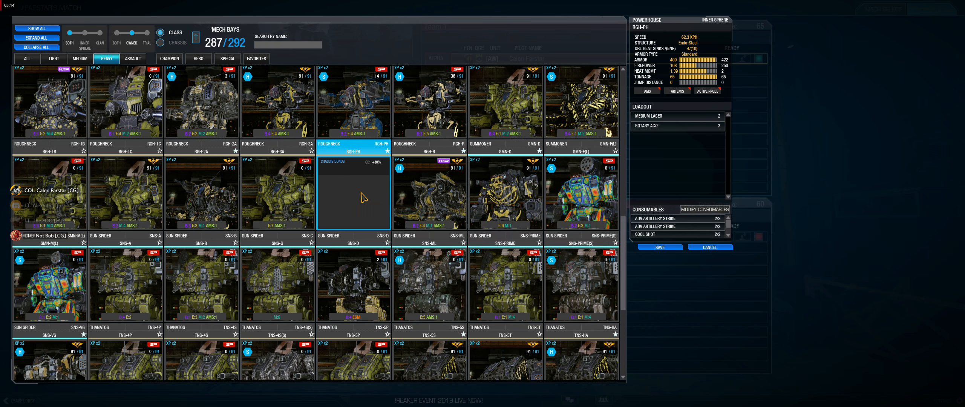
pyautogui.click(201, 194)
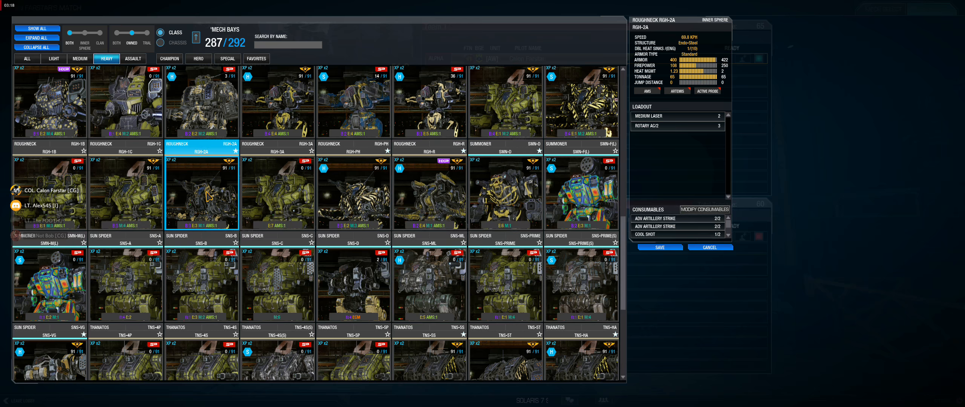
pyautogui.click(353, 194)
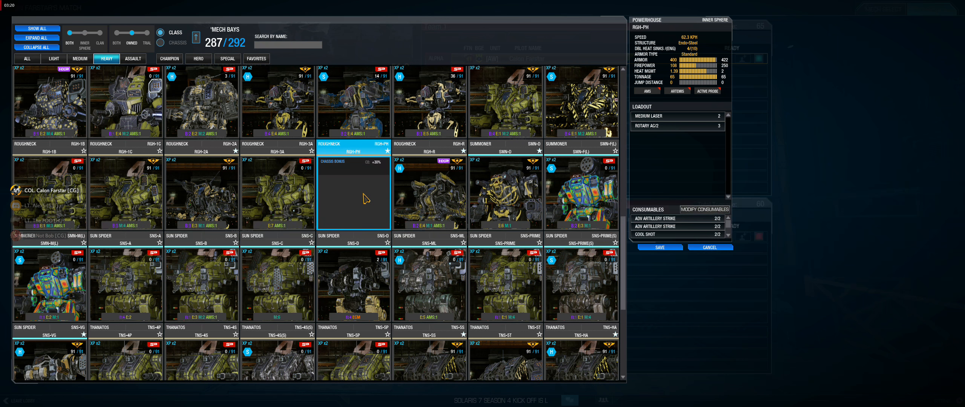
pyautogui.click(352, 194)
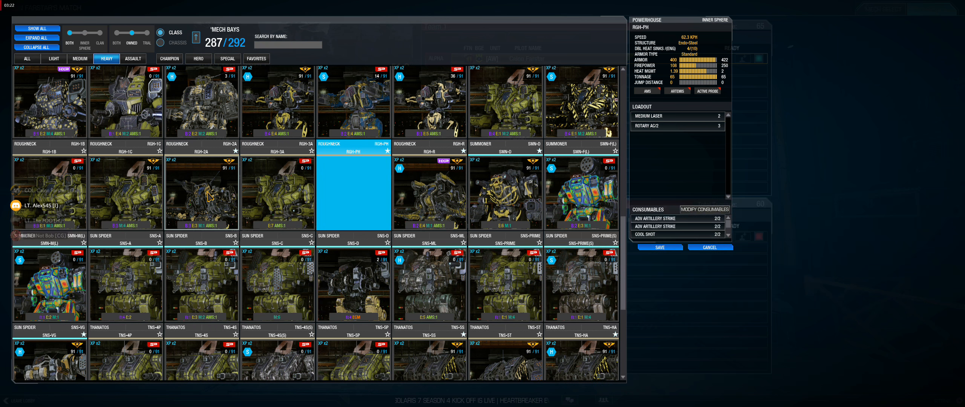
pyautogui.click(202, 194)
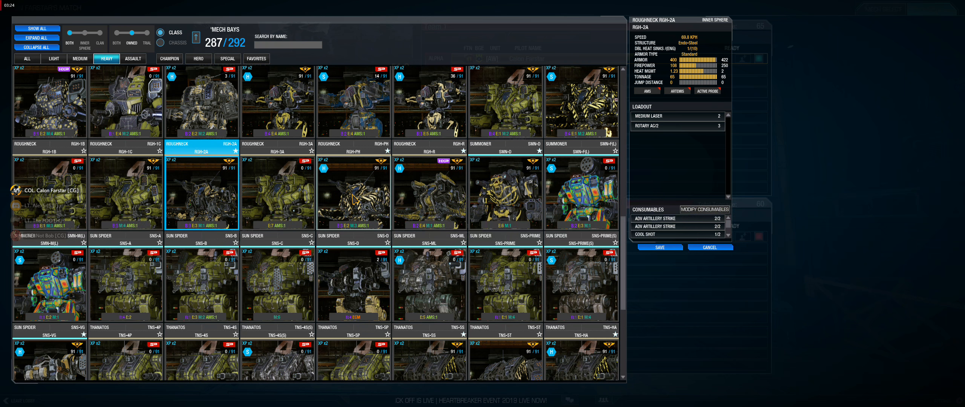
pyautogui.click(353, 197)
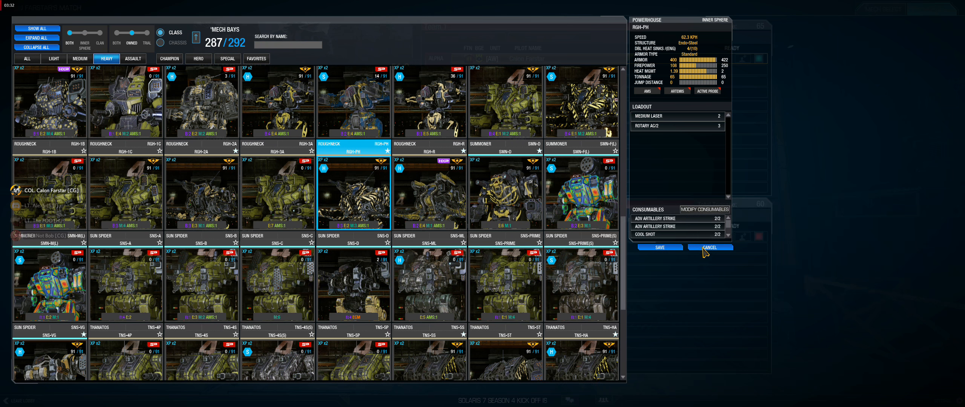
pyautogui.click(709, 247)
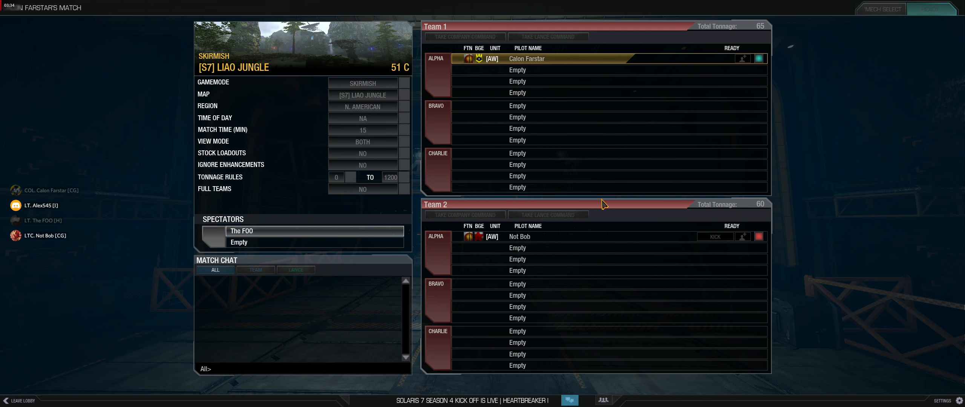